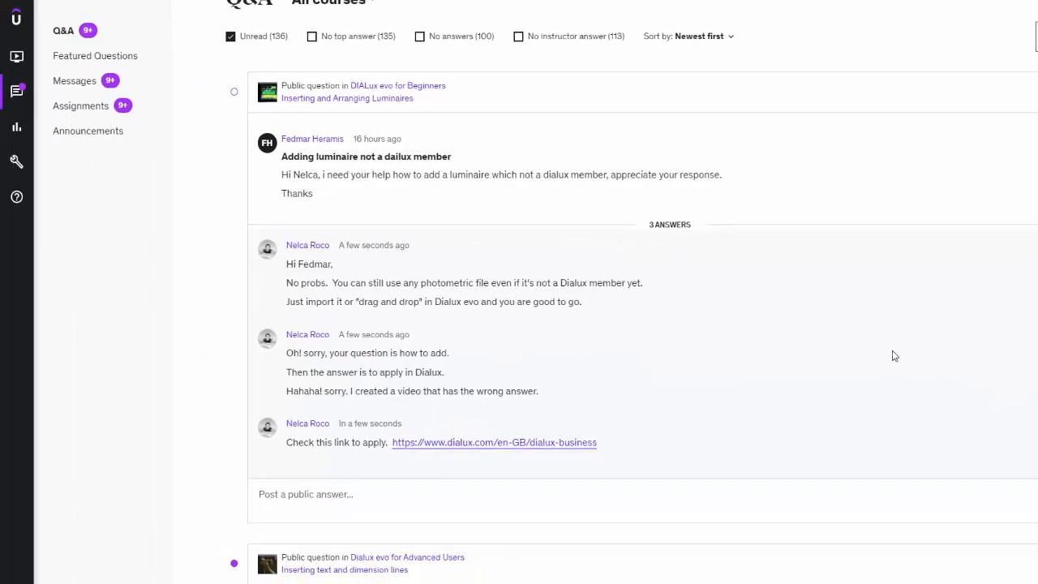
pyautogui.moveTo(915, 368)
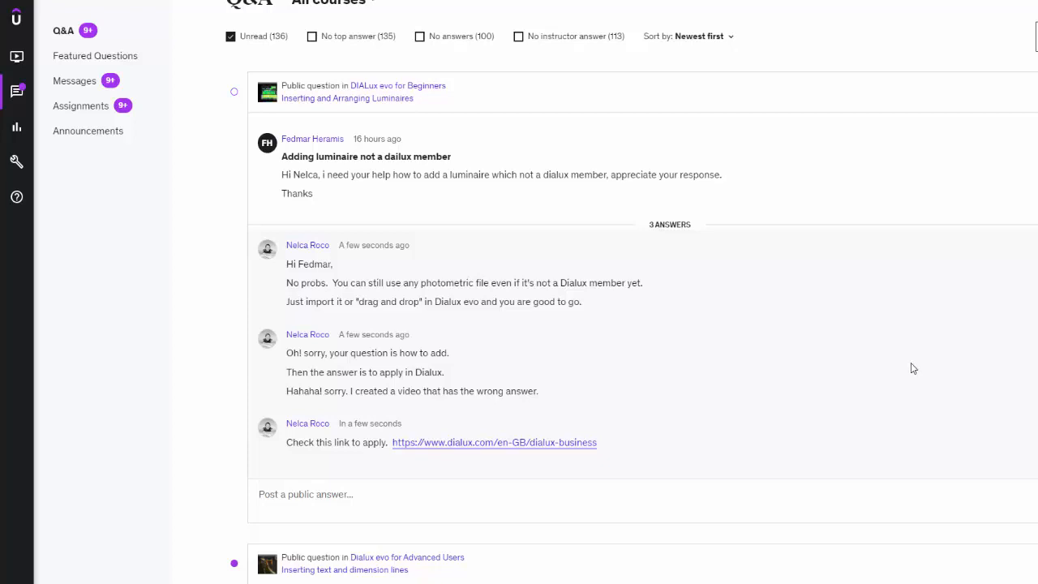
pyautogui.moveTo(868, 357)
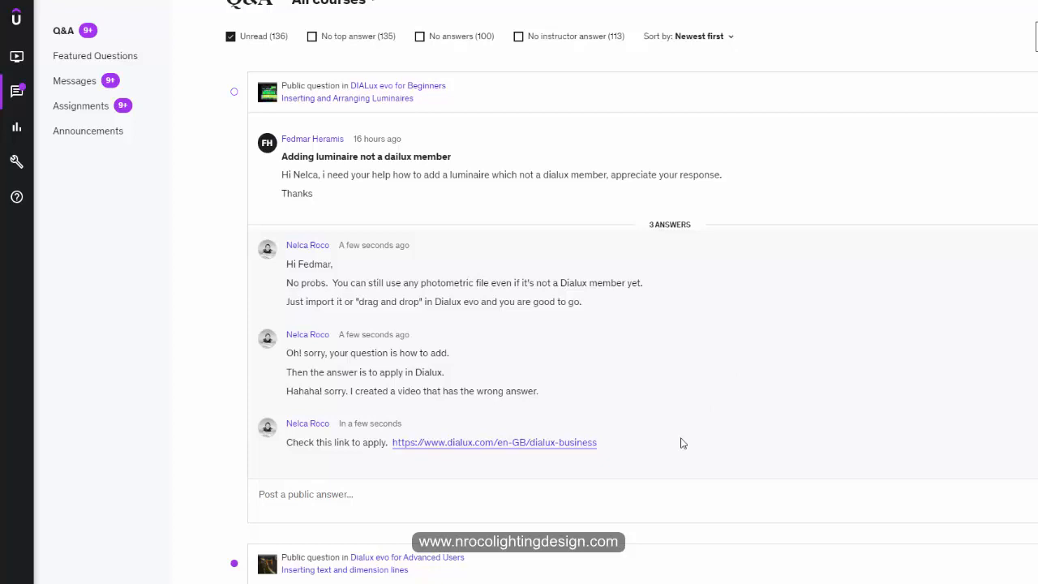
pyautogui.moveTo(420, 285)
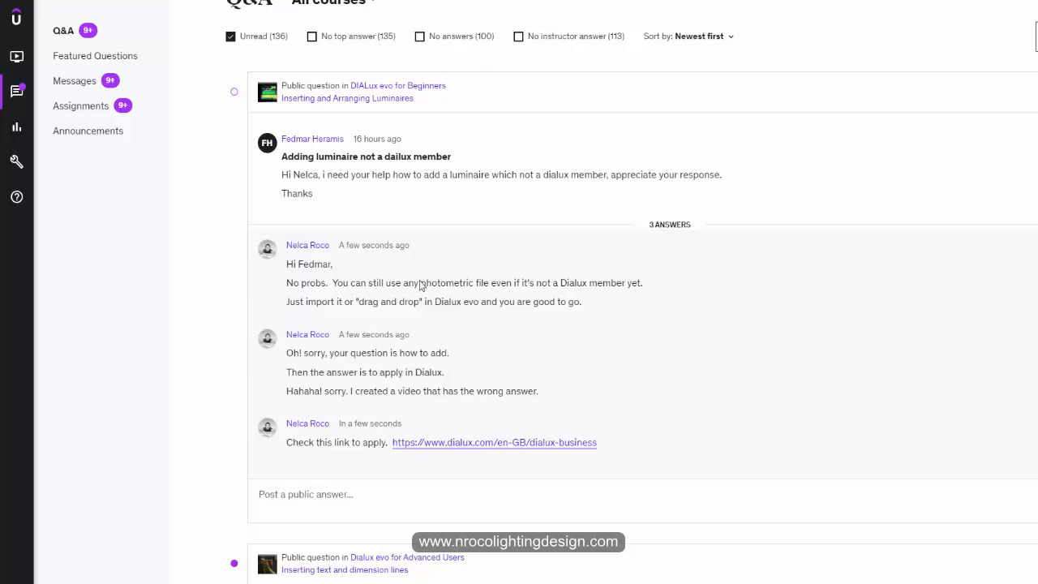
pyautogui.moveTo(535, 331)
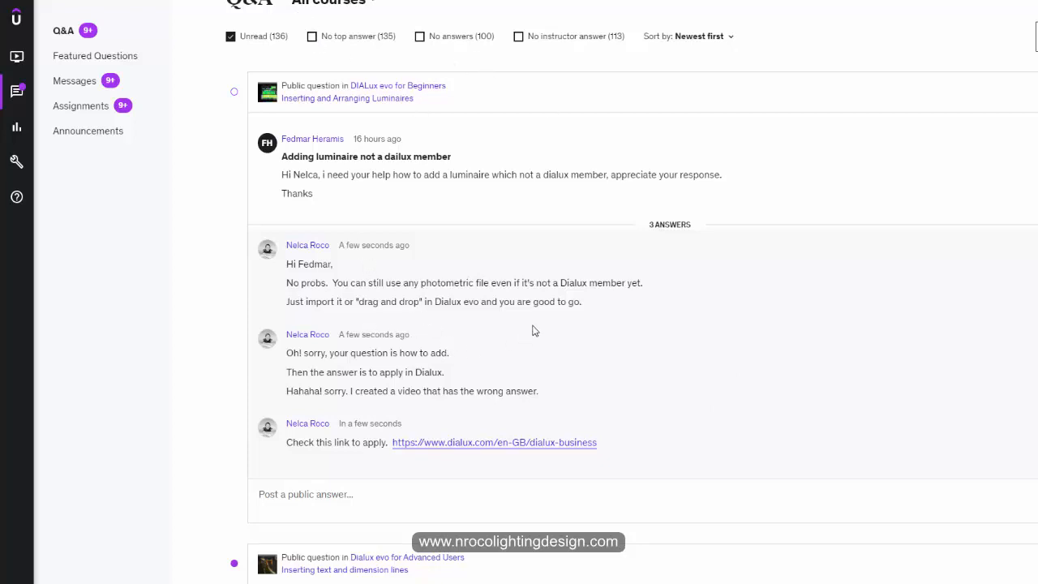
pyautogui.moveTo(684, 204)
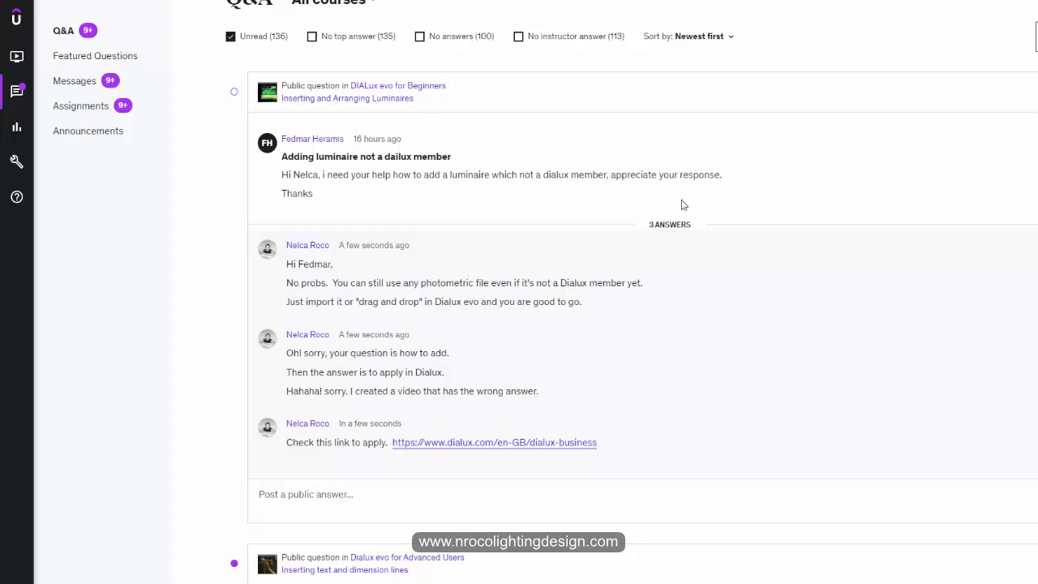
pyautogui.moveTo(613, 324)
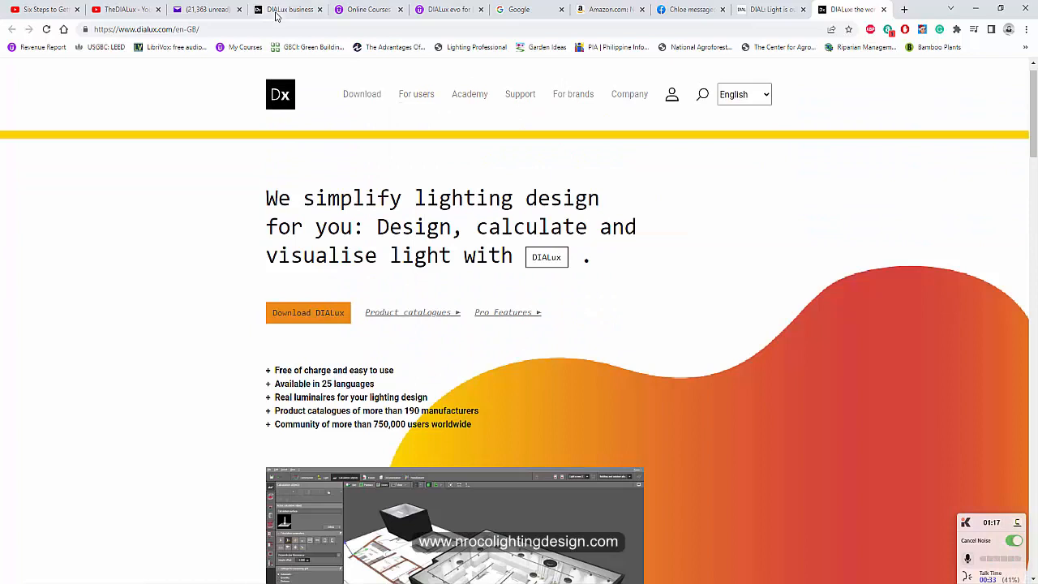
# Show the DIALux business page at dialux.com/en-GB/dialux-business
pyautogui.click(288, 9)
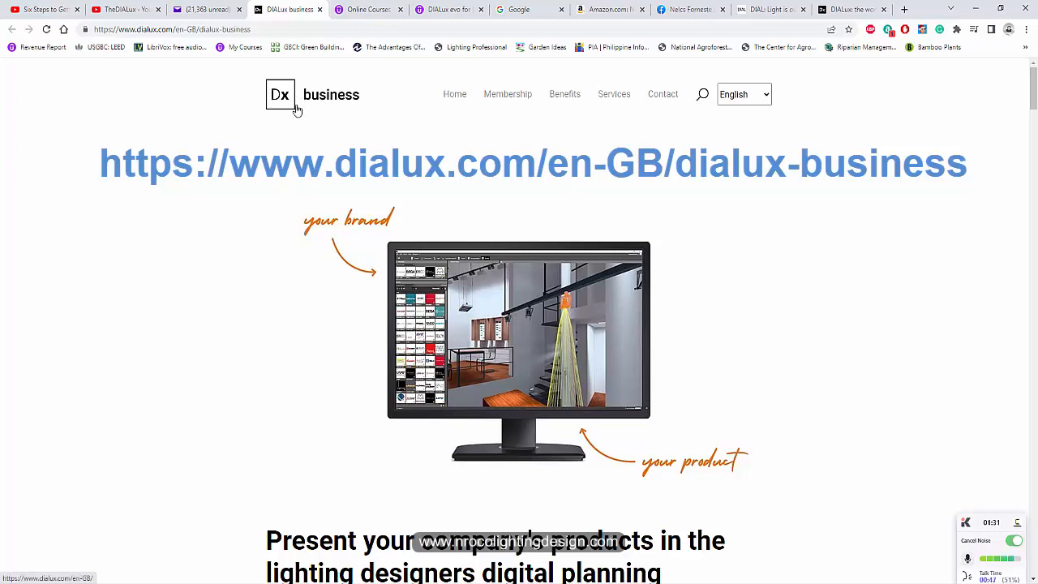
# Scroll past the business page figures, video and brand experience benefit sections
pyautogui.scroll(-3)
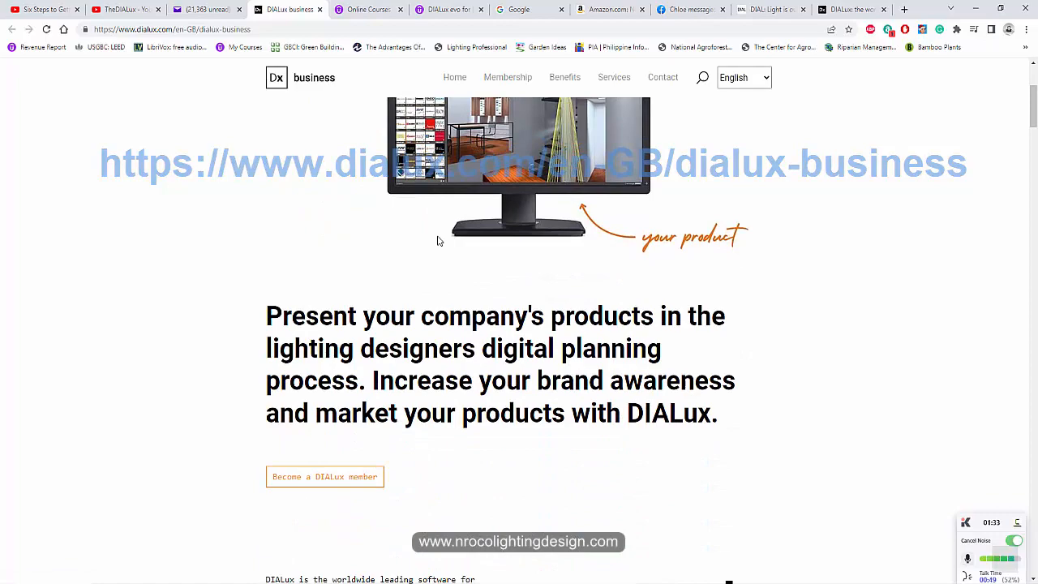
pyautogui.scroll(-3)
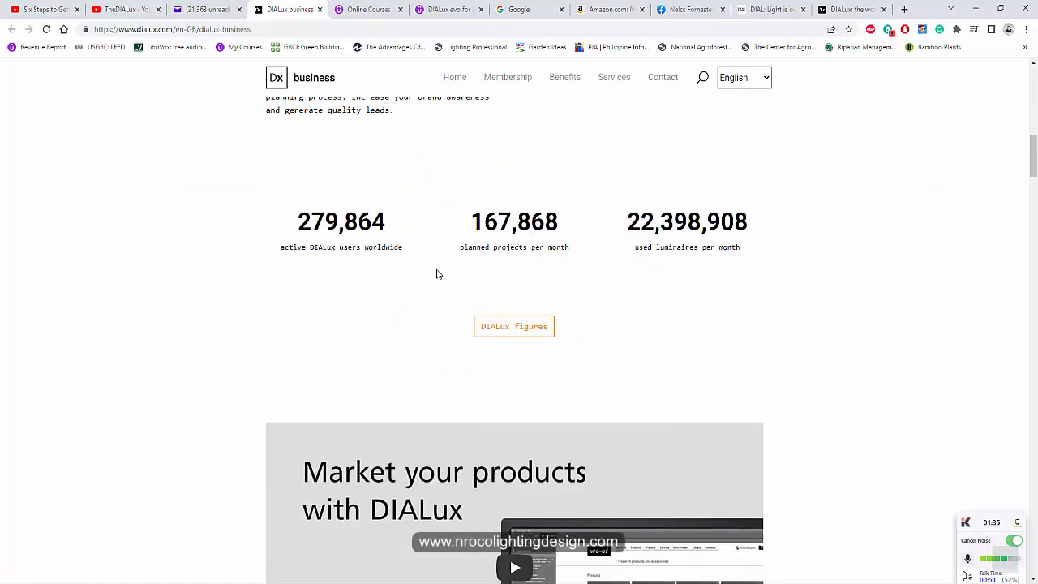
pyautogui.scroll(-3)
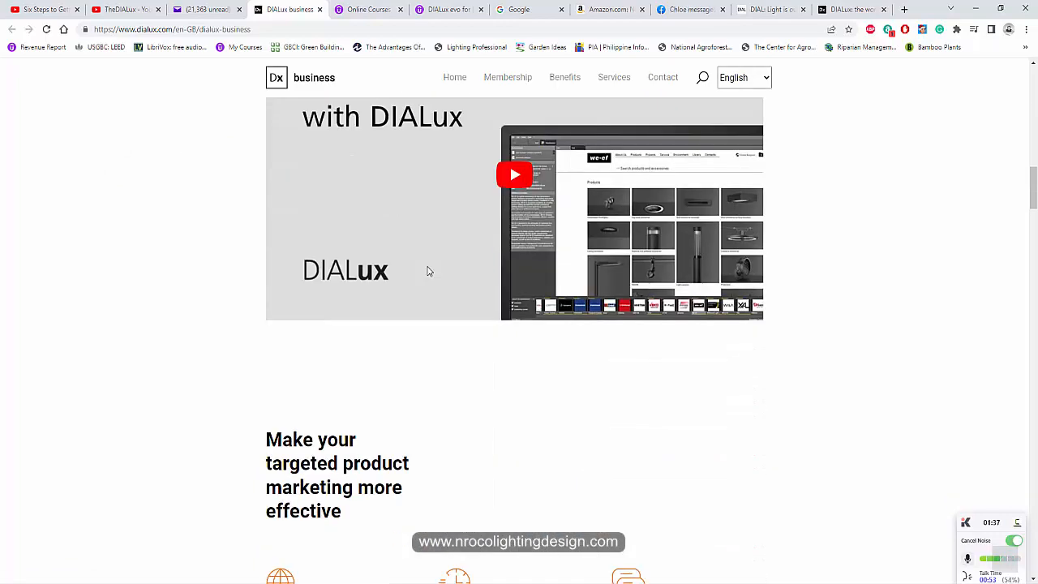
pyautogui.scroll(-3)
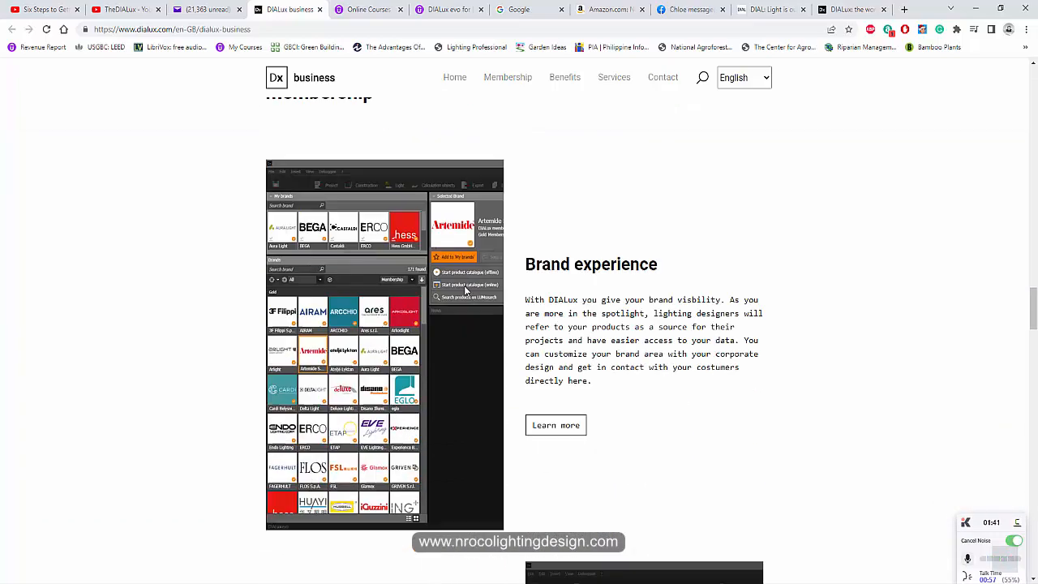
pyautogui.scroll(-3)
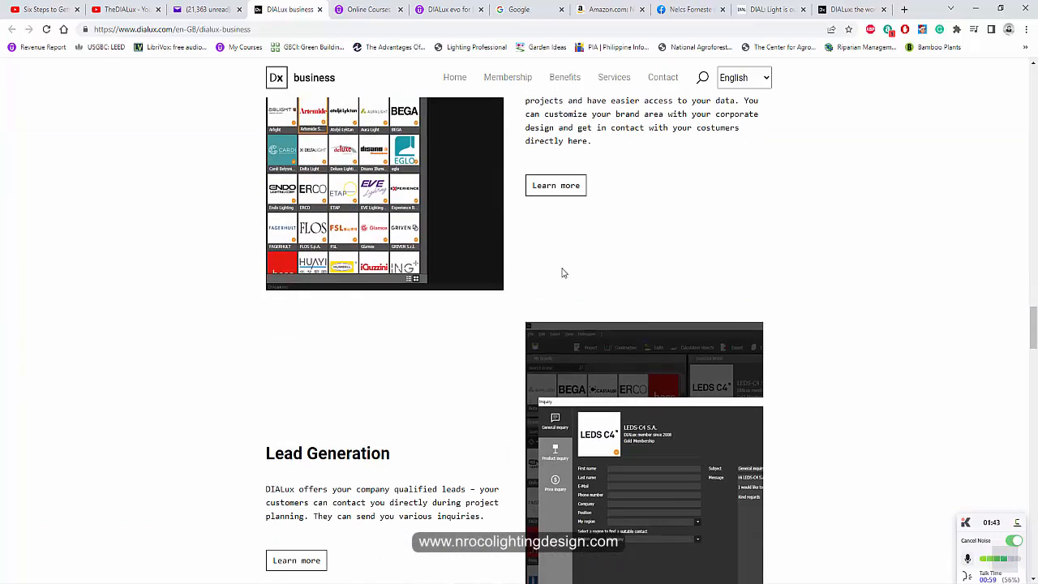
# Continue down through lead generation and product access to the 'Become a DIALux member' form
pyautogui.scroll(-3)
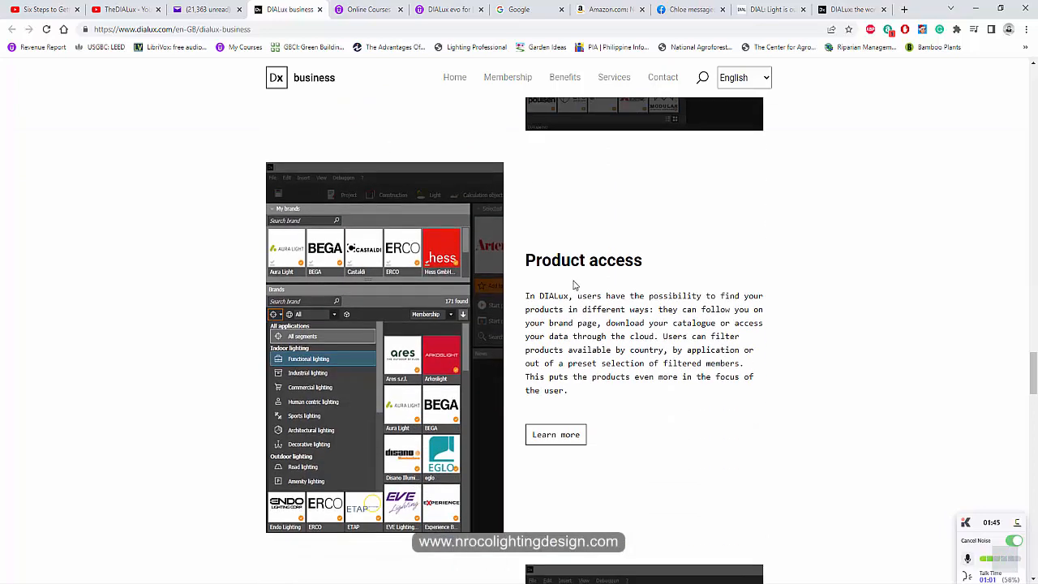
pyautogui.scroll(-3)
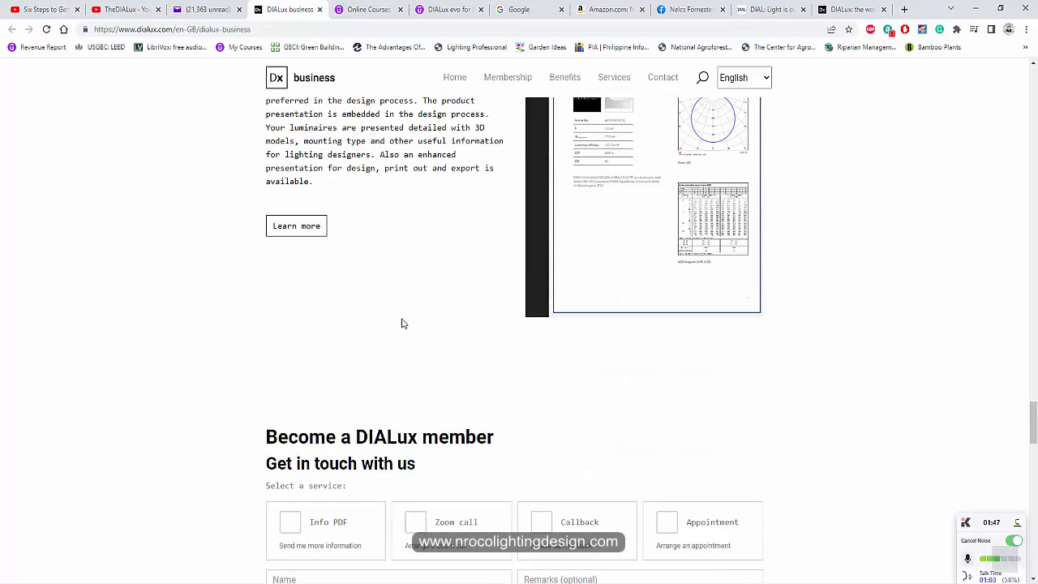
pyautogui.scroll(-3)
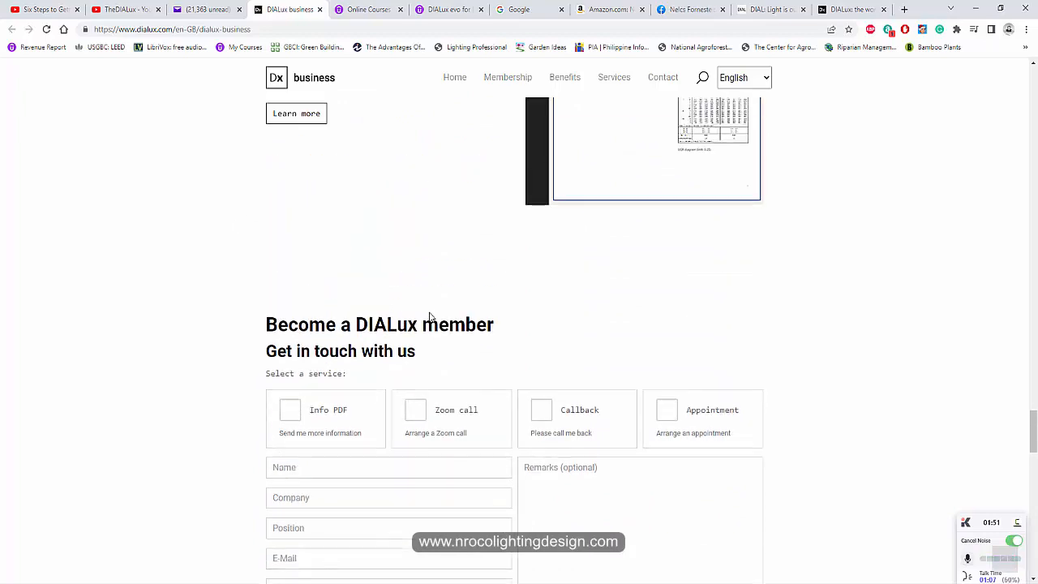
pyautogui.scroll(-3)
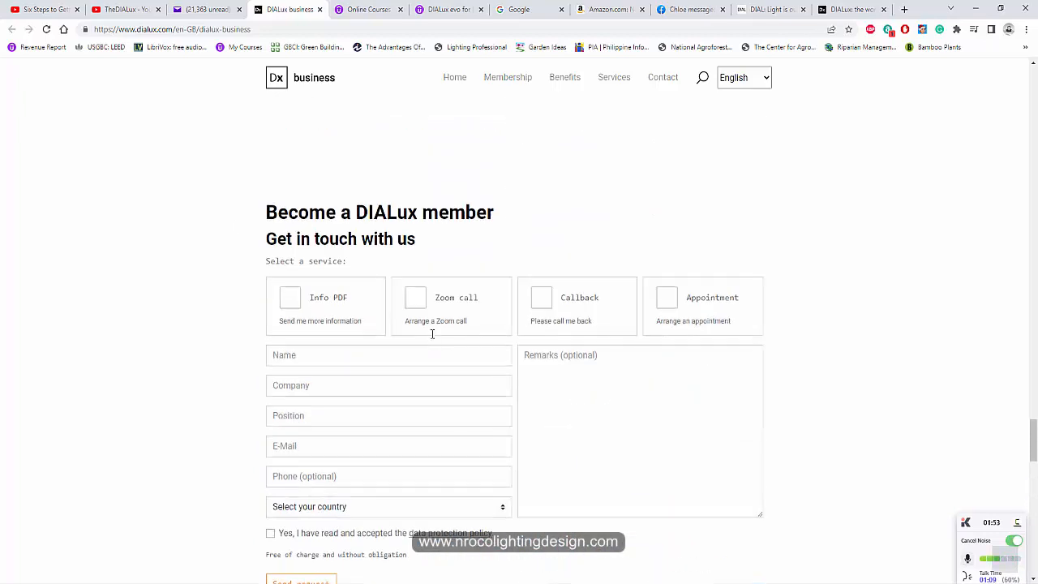
pyautogui.scroll(-3)
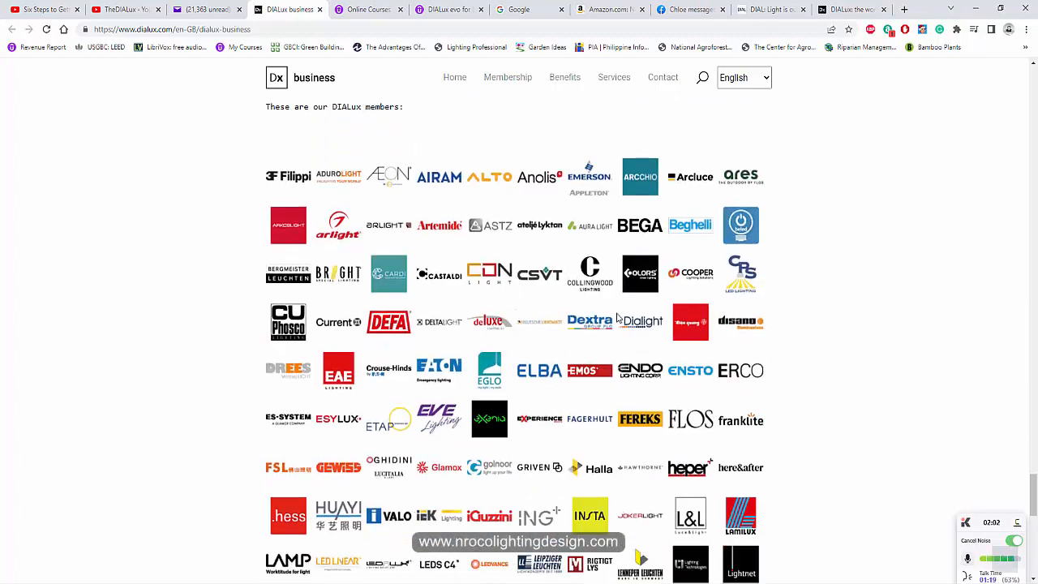
# Scroll down through the member brand logos and partway back up
pyautogui.scroll(-3)
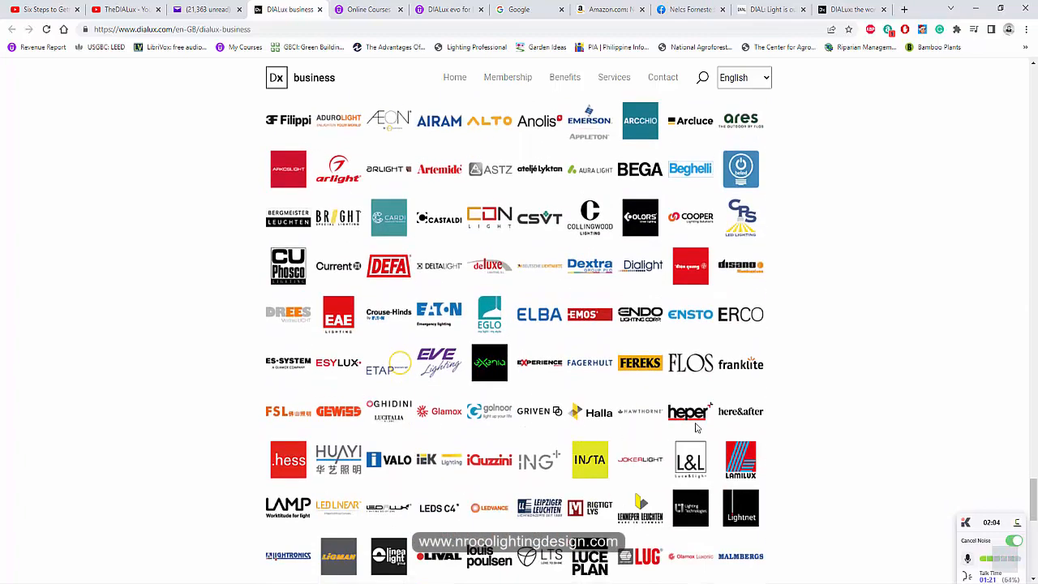
pyautogui.scroll(-3)
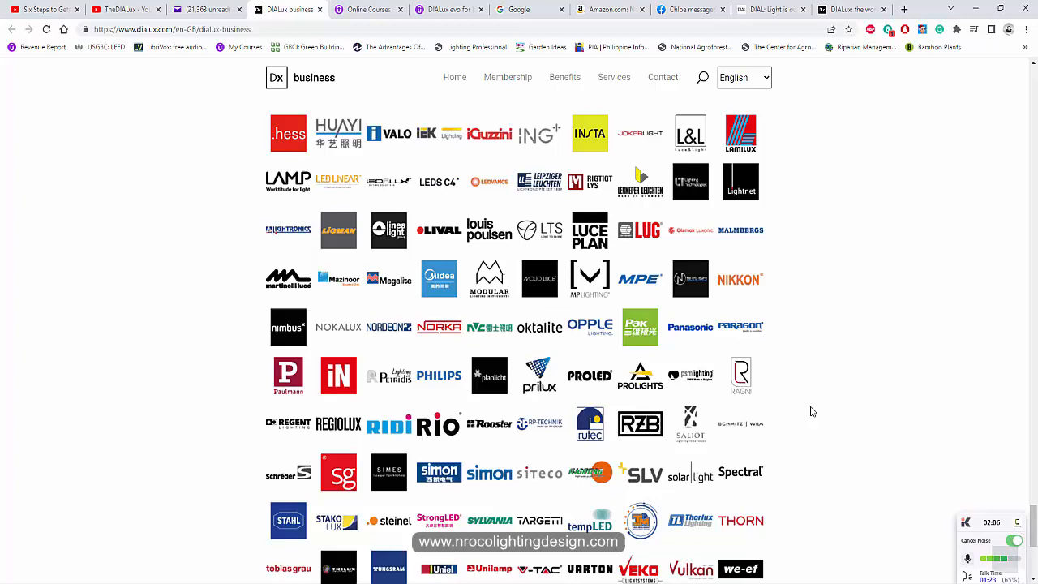
pyautogui.scroll(-3)
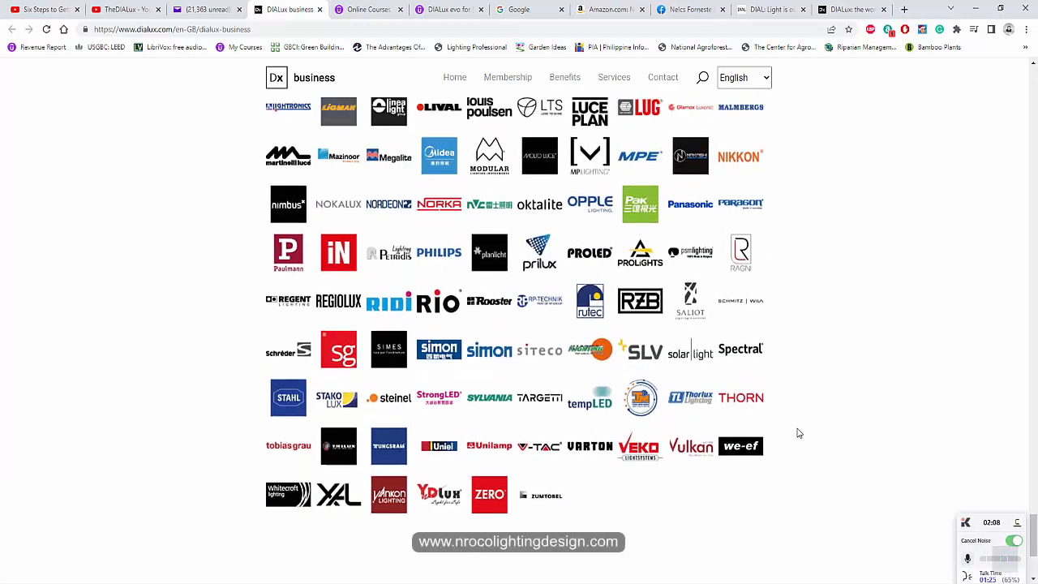
pyautogui.scroll(3)
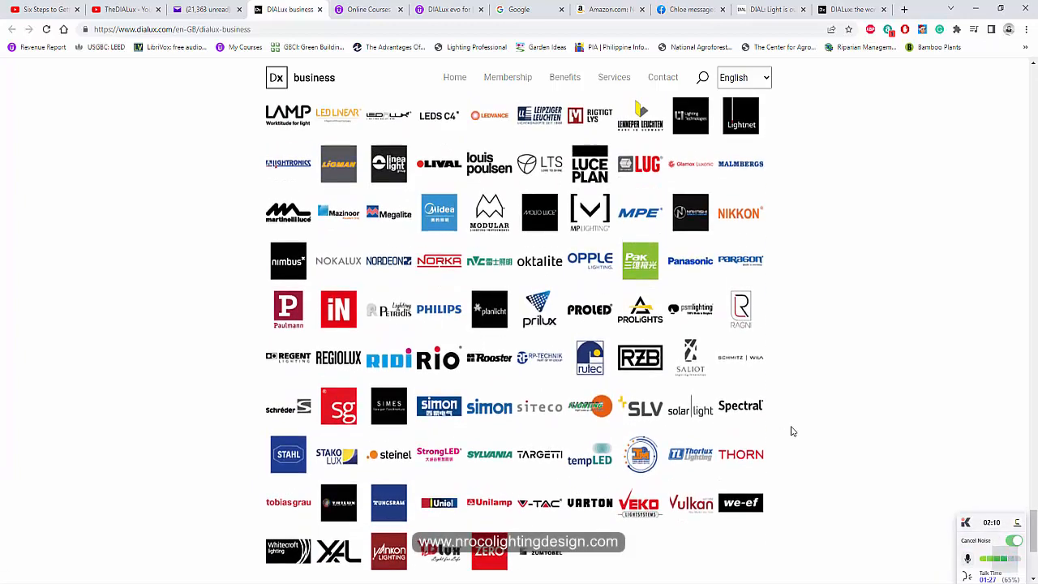
pyautogui.scroll(3)
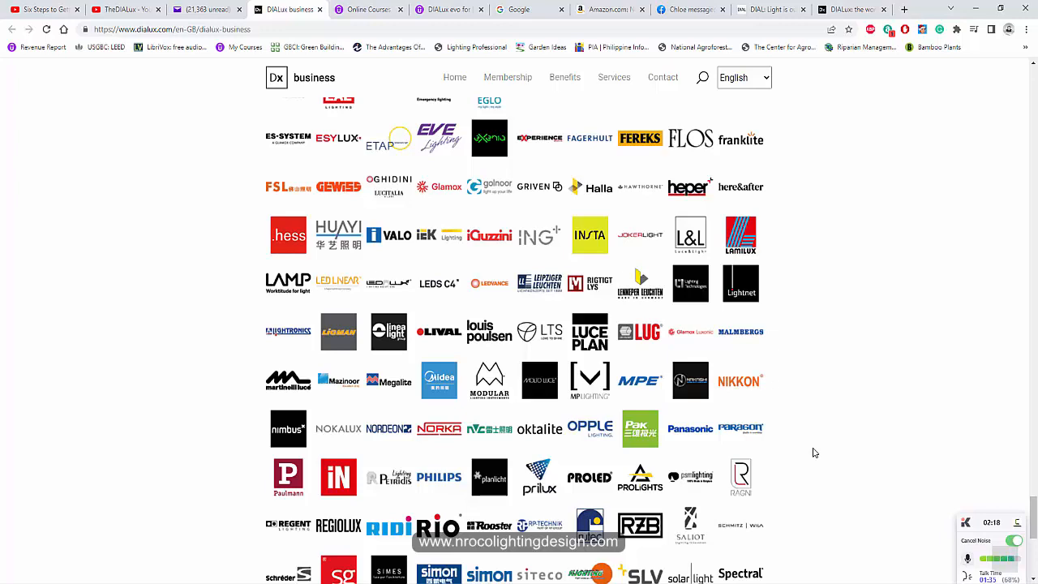
# Browse the logo grid until 'These are our DIALux members' is visible again
pyautogui.scroll(3)
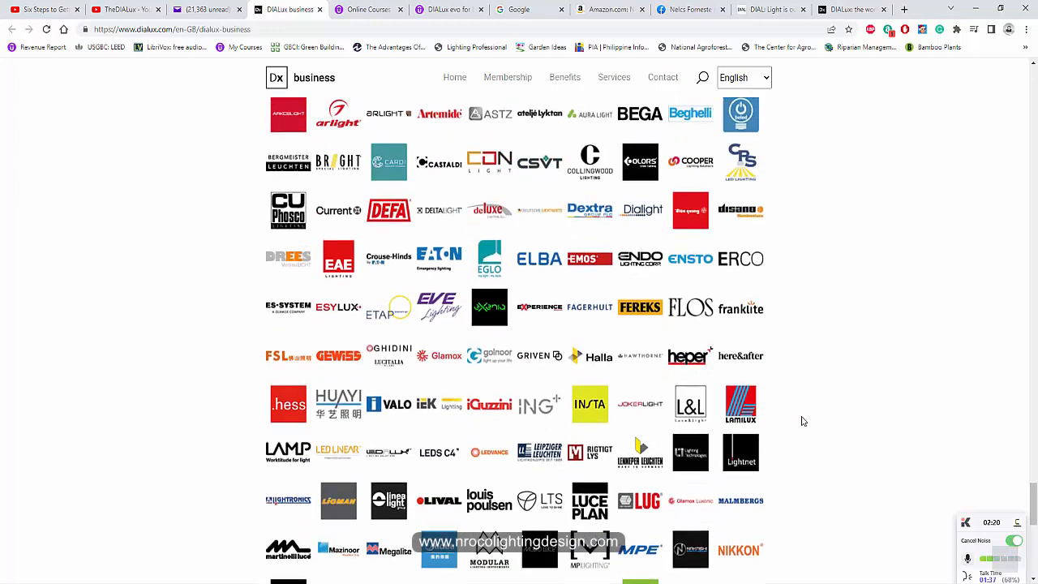
pyautogui.scroll(3)
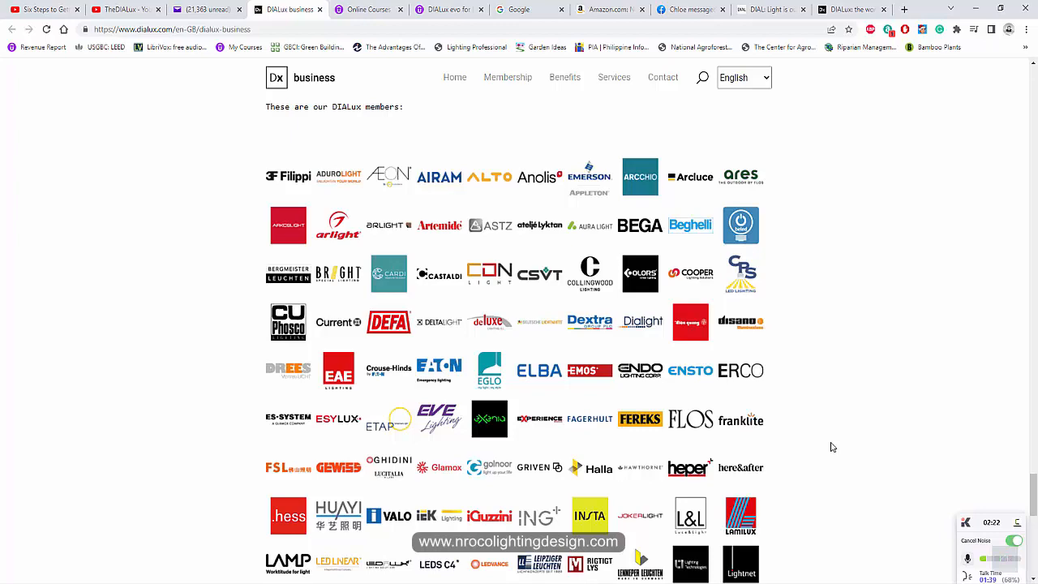
pyautogui.scroll(-3)
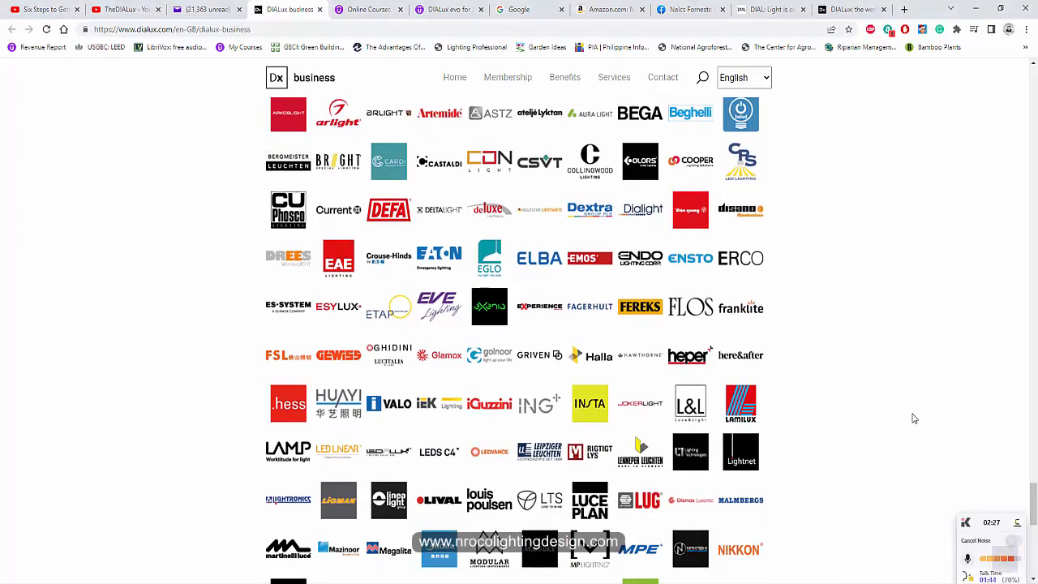
pyautogui.scroll(3)
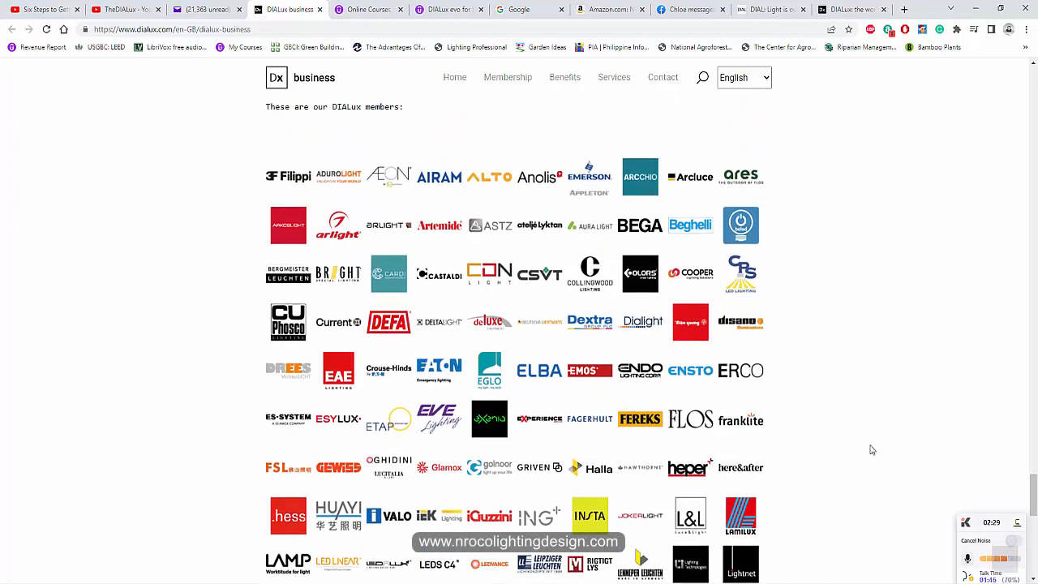
pyautogui.scroll(-3)
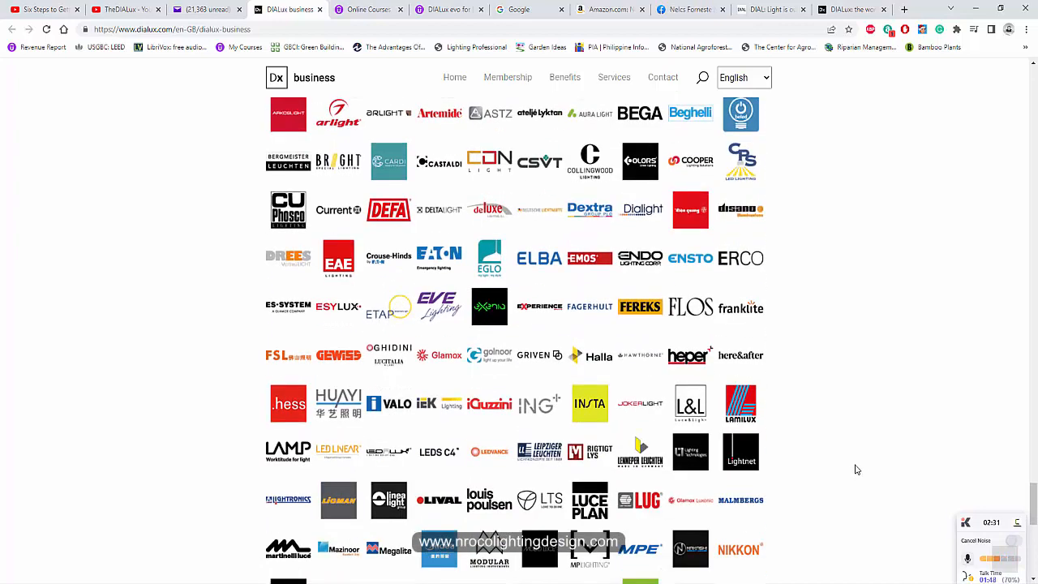
pyautogui.scroll(3)
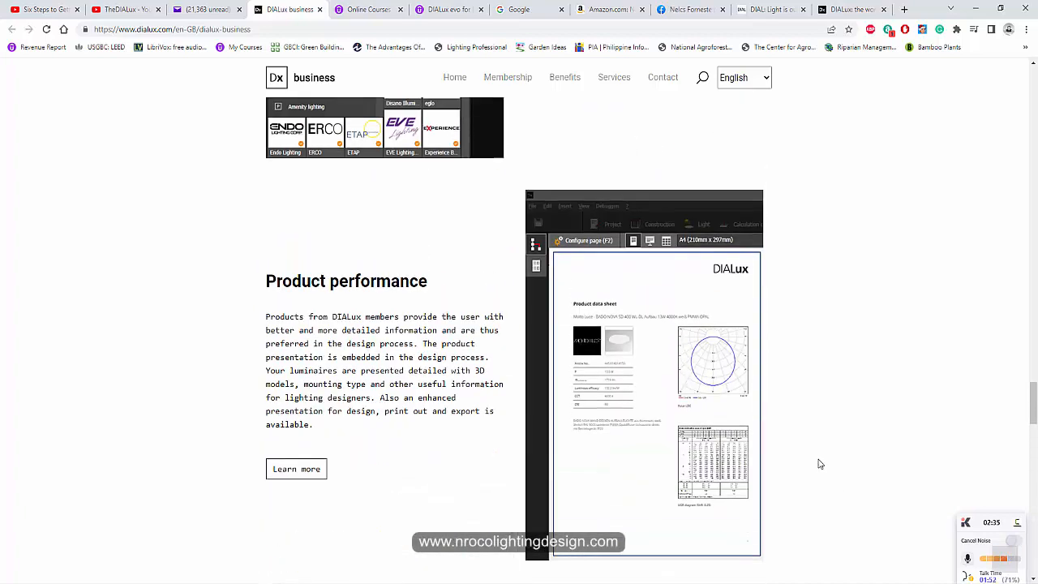
# Review Product performance and Brand experience, then head back up toward the price comparison
pyautogui.scroll(-3)
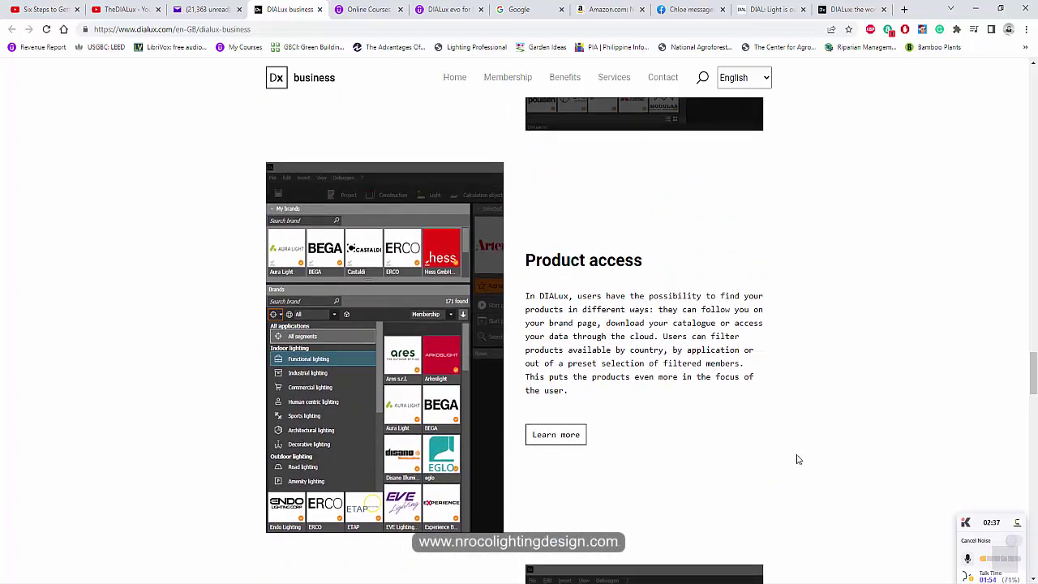
pyautogui.scroll(-3)
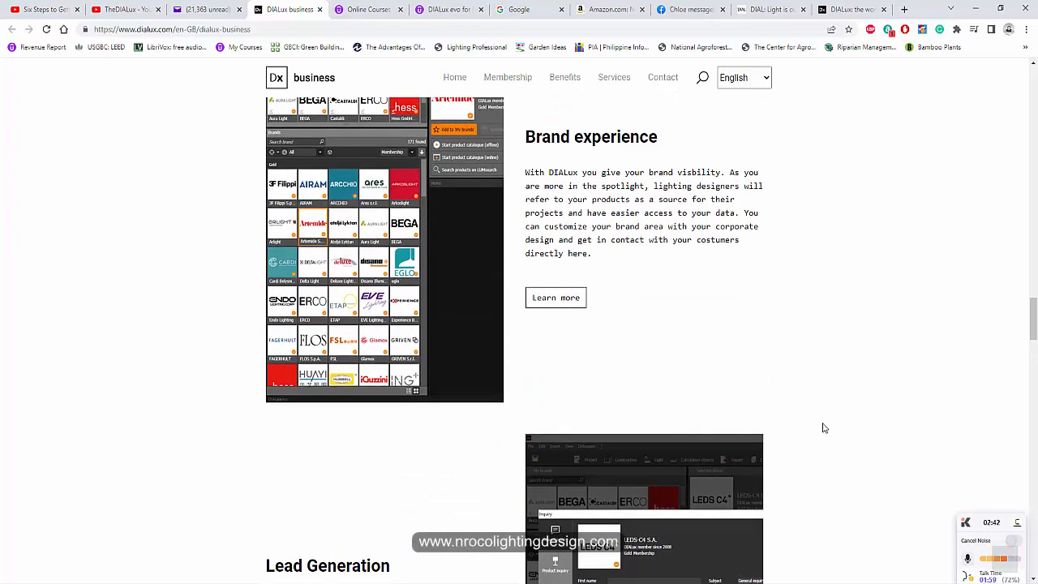
pyautogui.moveTo(837, 421)
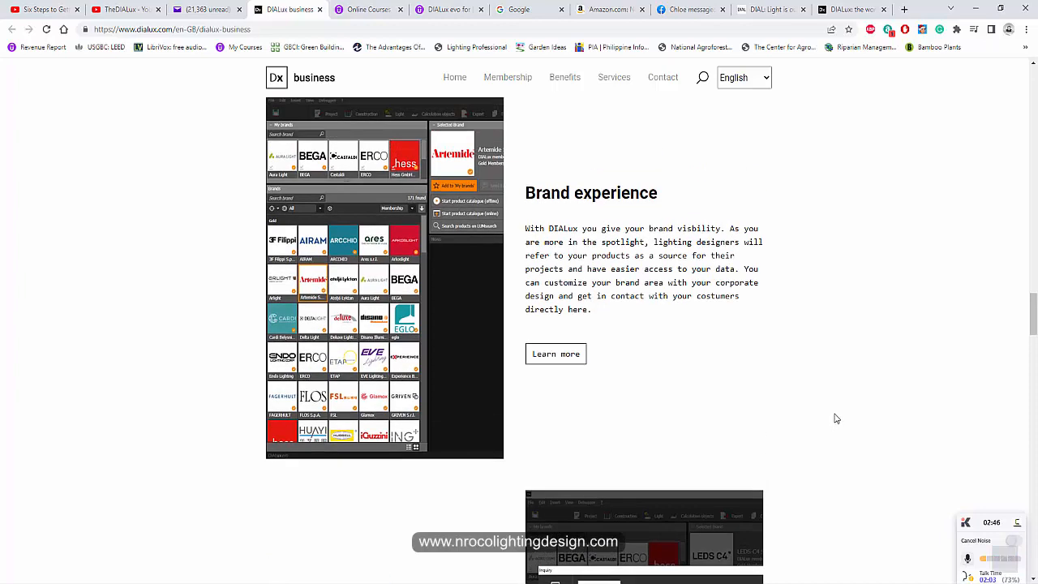
pyautogui.scroll(3)
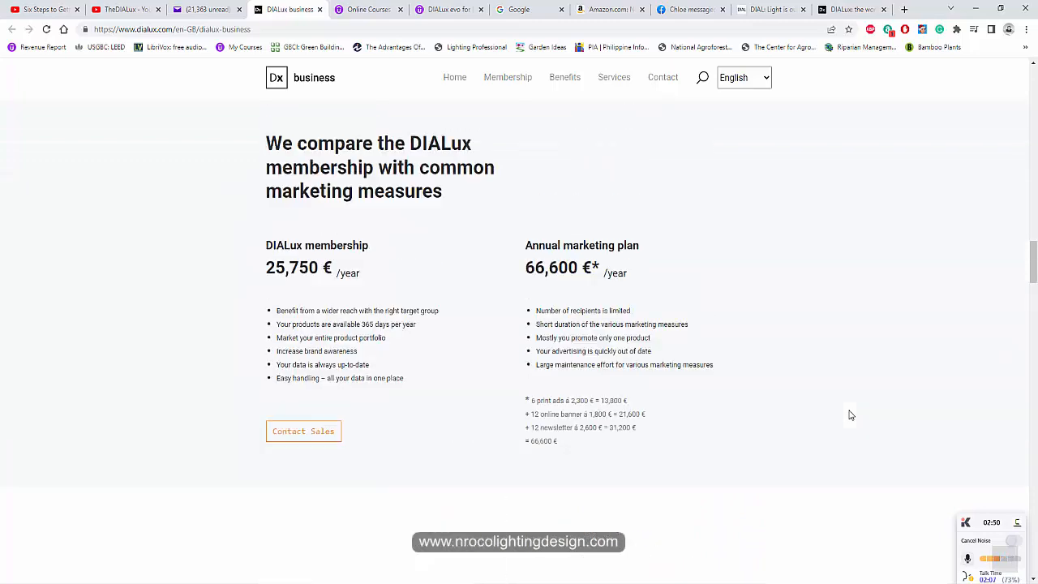
pyautogui.scroll(3)
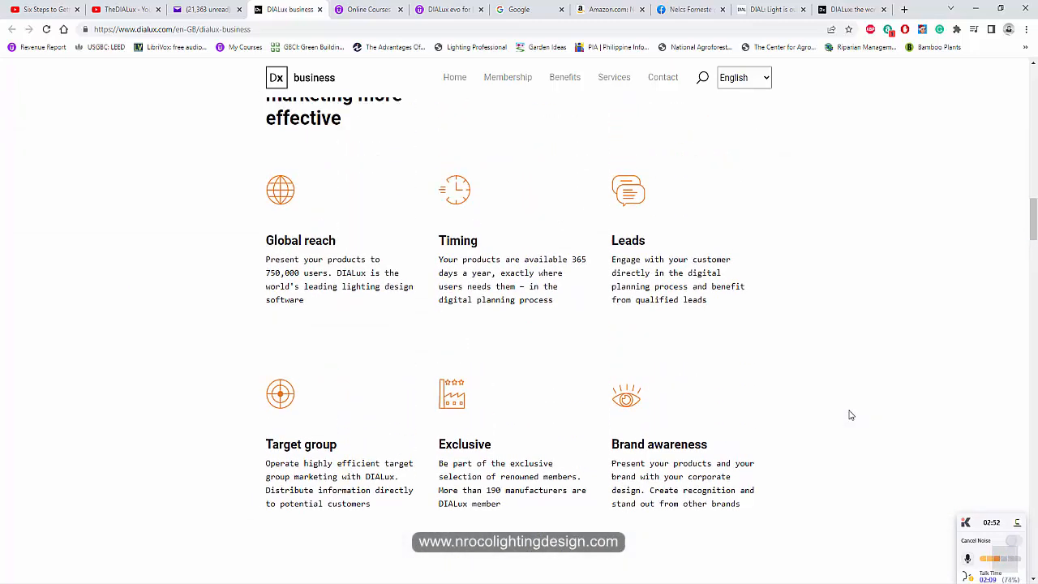
# Return to the business page introduction past the DIALux figures
pyautogui.scroll(3)
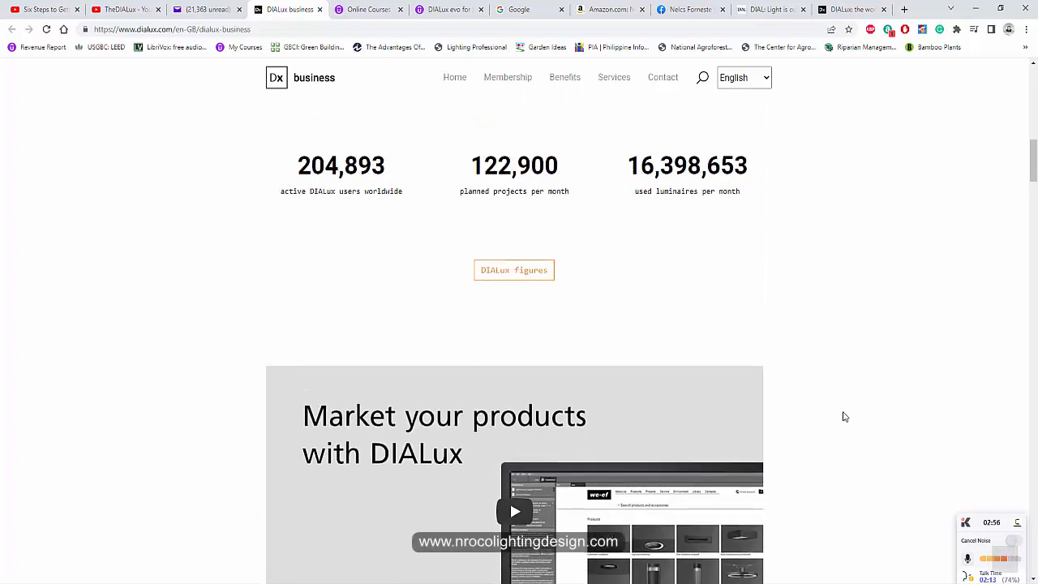
pyautogui.scroll(3)
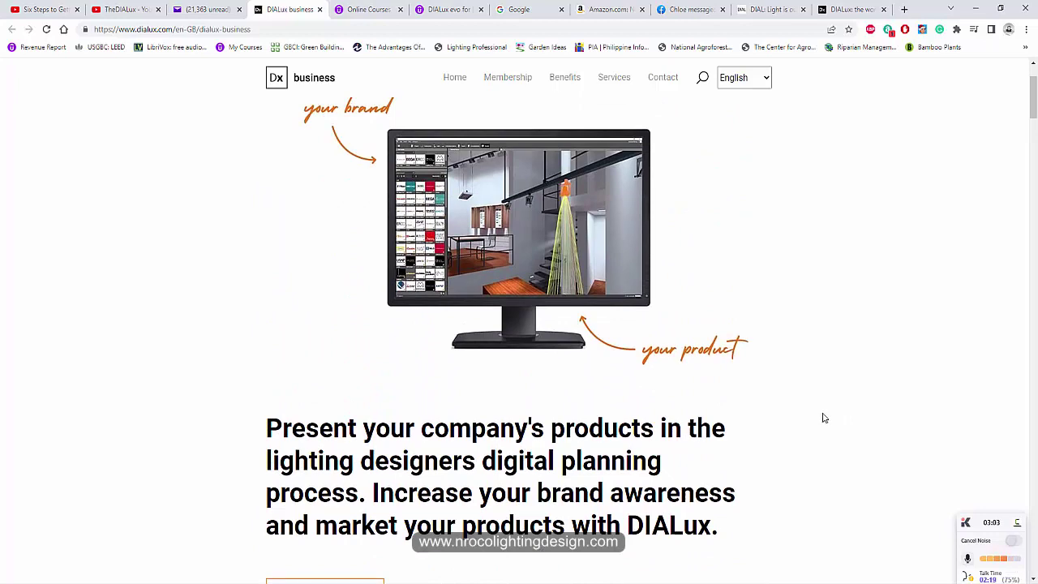
pyautogui.scroll(-3)
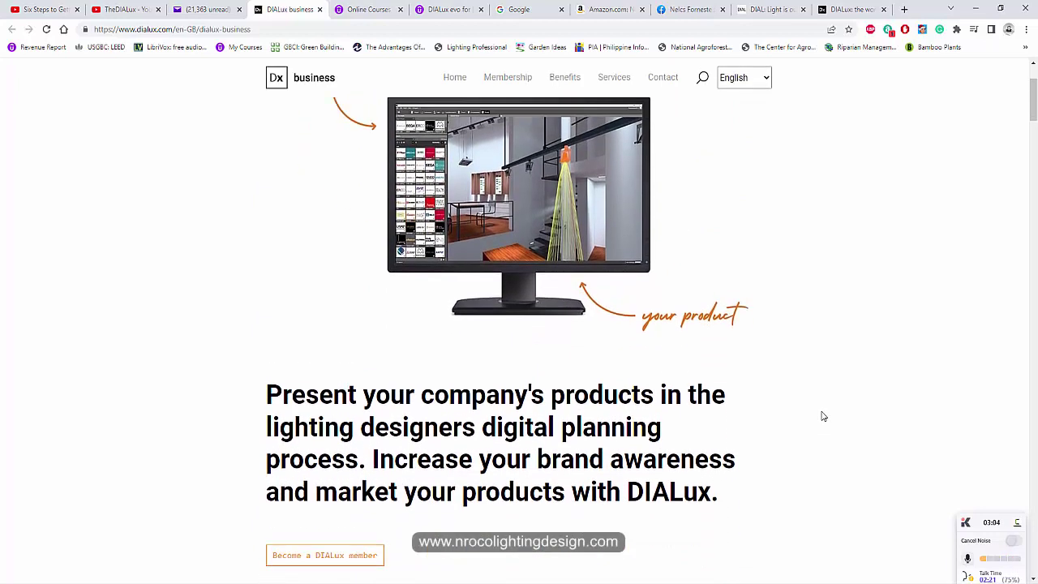
pyautogui.scroll(-3)
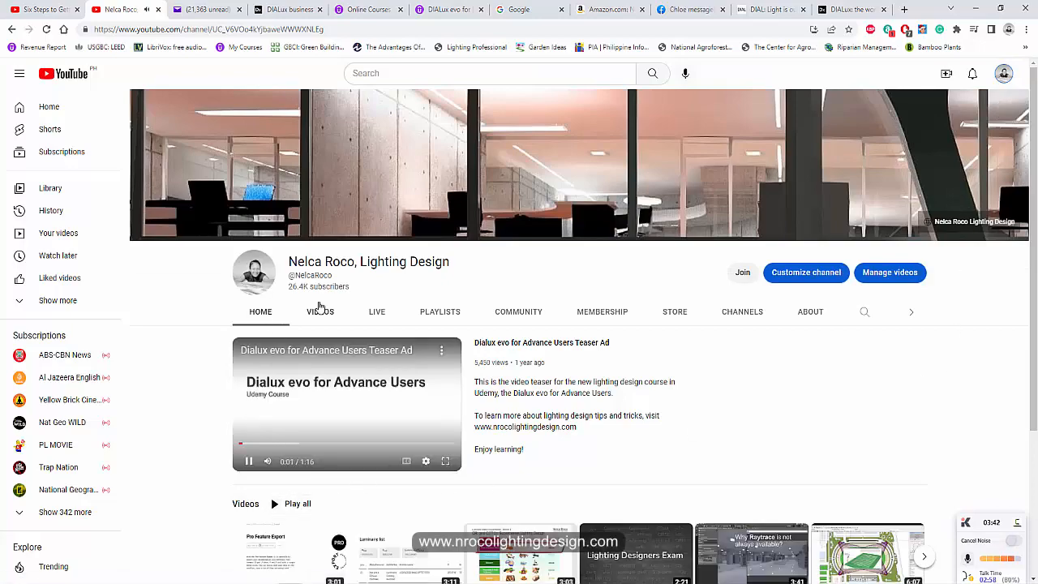
# List the Nelca Roco, Lighting Design channel's recently uploaded videos
pyautogui.click(319, 311)
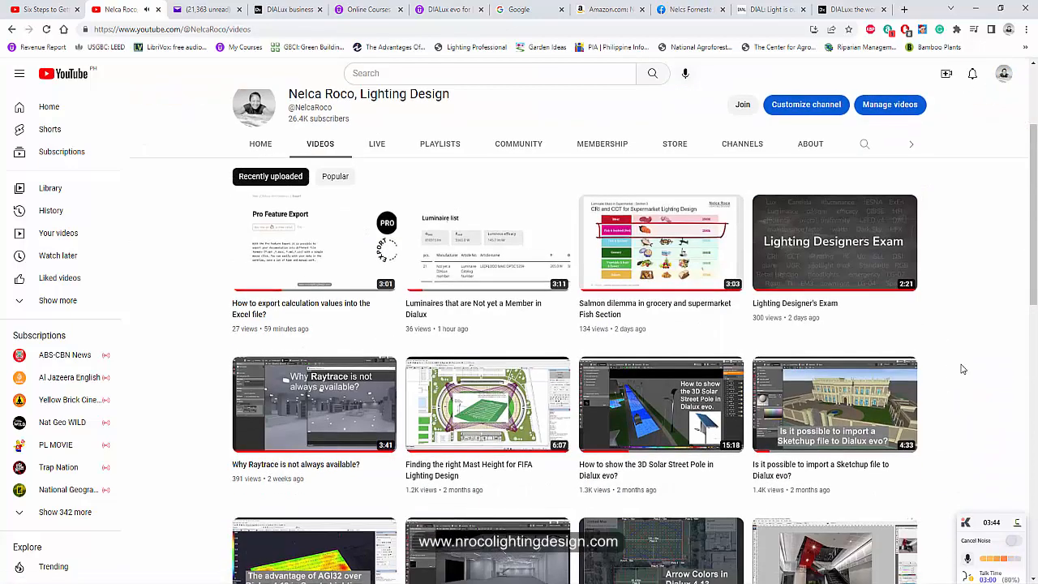